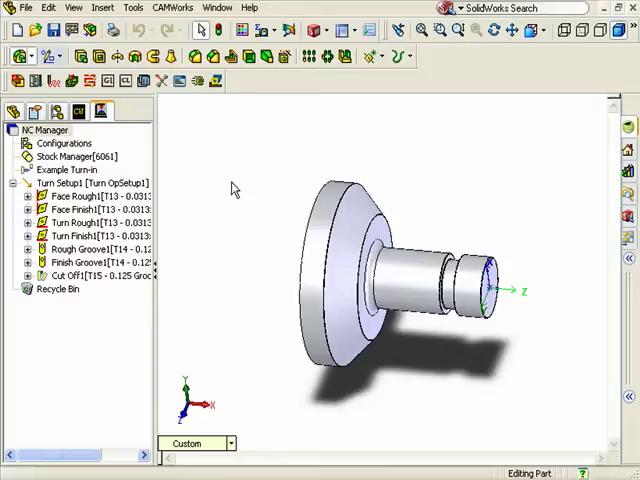
mouse_move(234, 188)
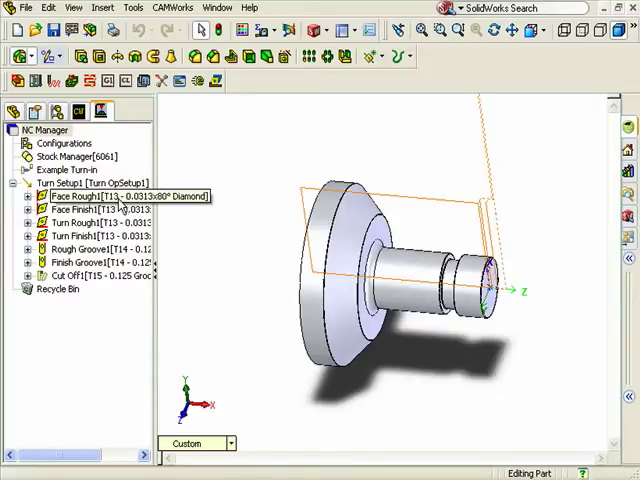
Preview the Face Rough1 toolpath, then bring up Turn Setup1's context menu
left_click(75, 195)
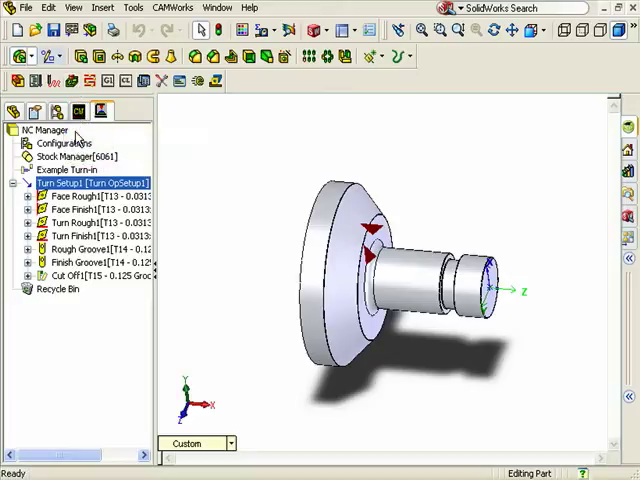
right_click(60, 183)
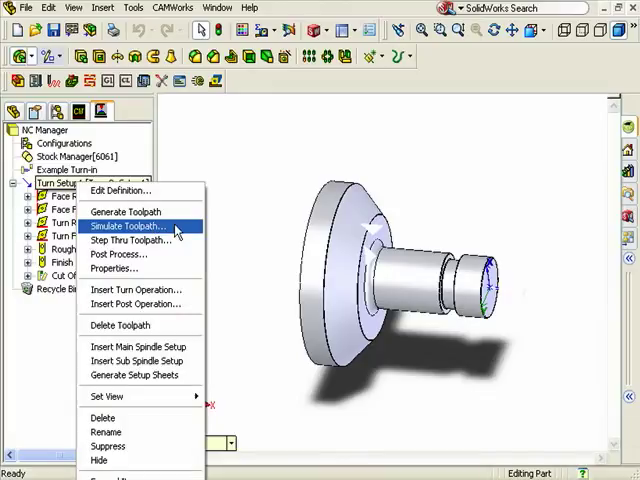
Run the full toolpath simulation for Turn Setup1
left_click(132, 226)
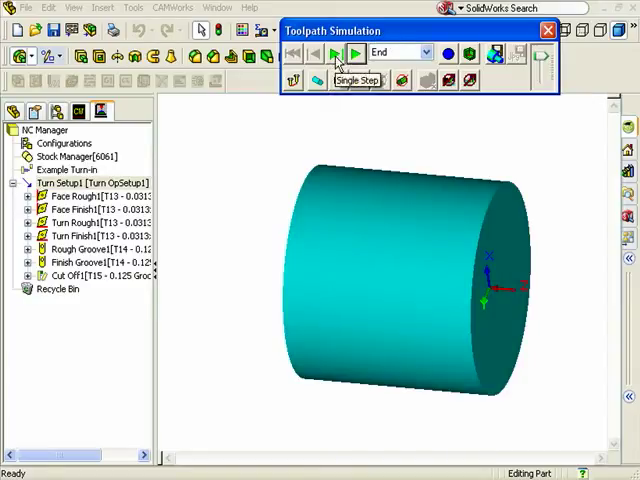
left_click(336, 53)
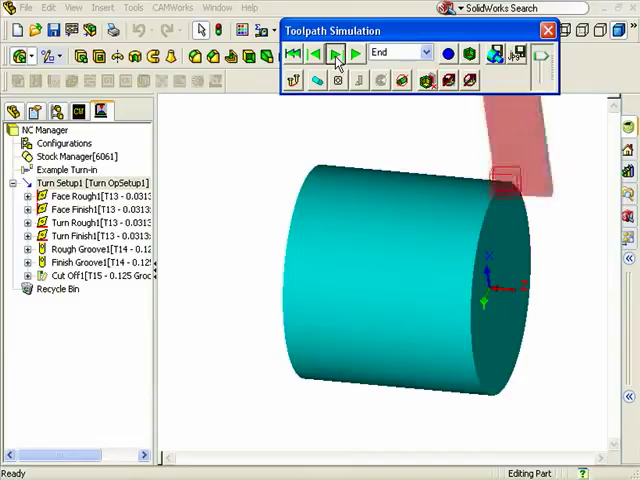
left_click(335, 53)
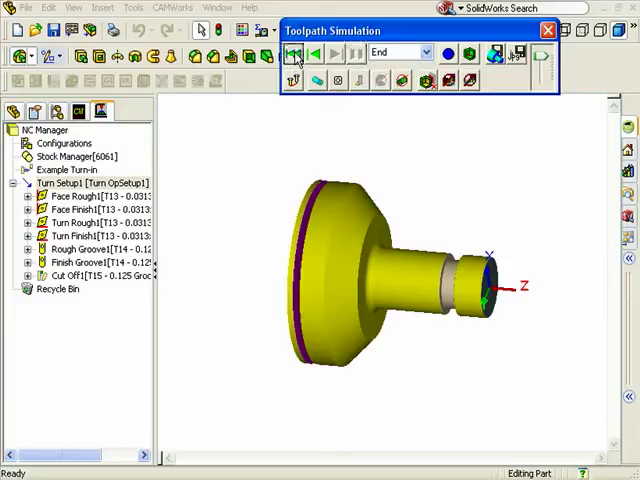
Rewind to raw stock and re-simulate one operation at a time to the end
left_click(356, 53)
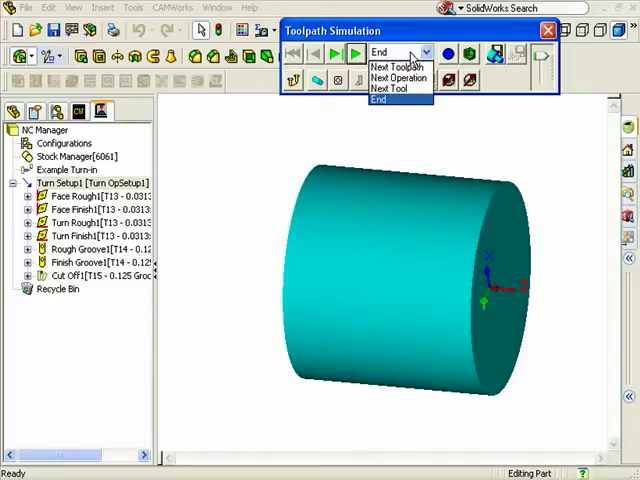
mouse_move(390, 65)
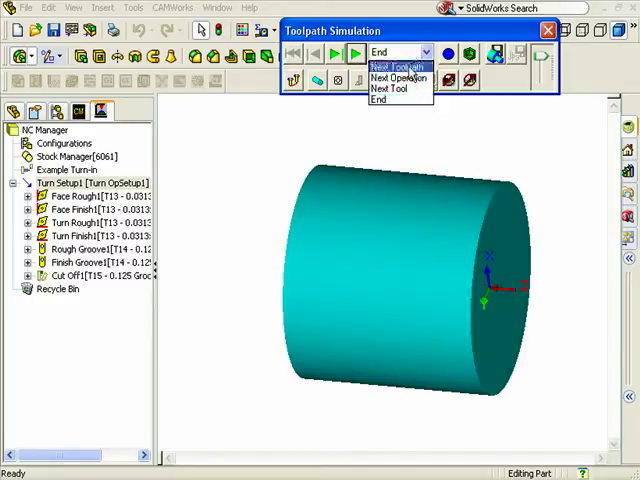
mouse_move(400, 78)
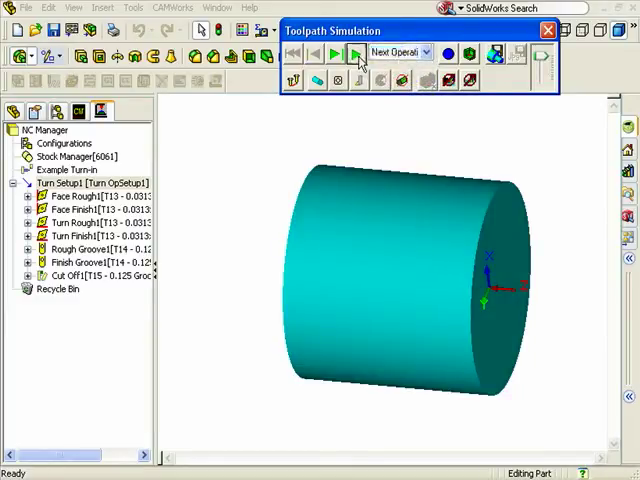
left_click(356, 52)
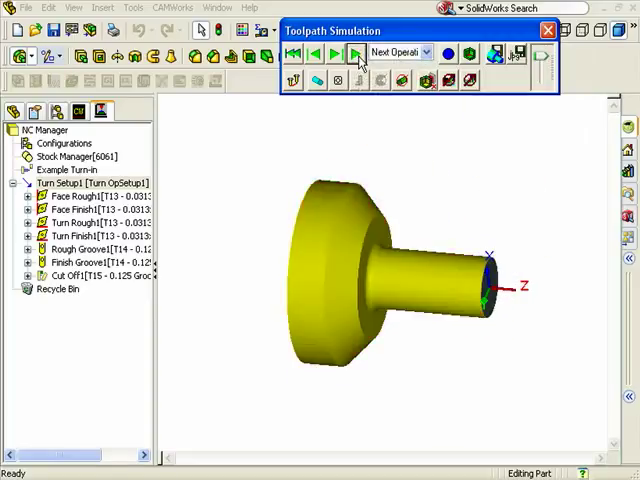
left_click(350, 52)
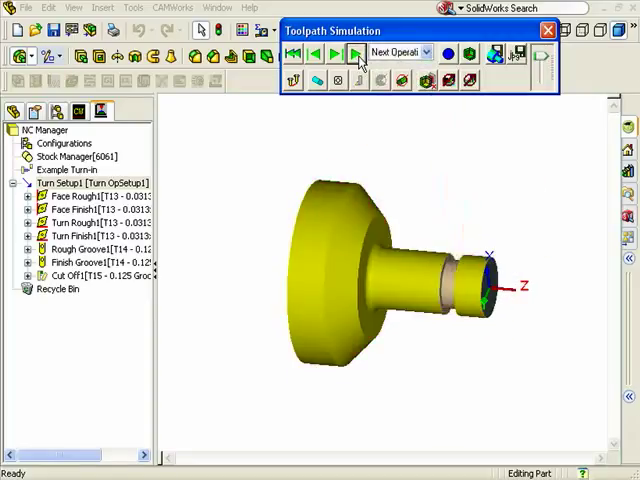
left_click(335, 52)
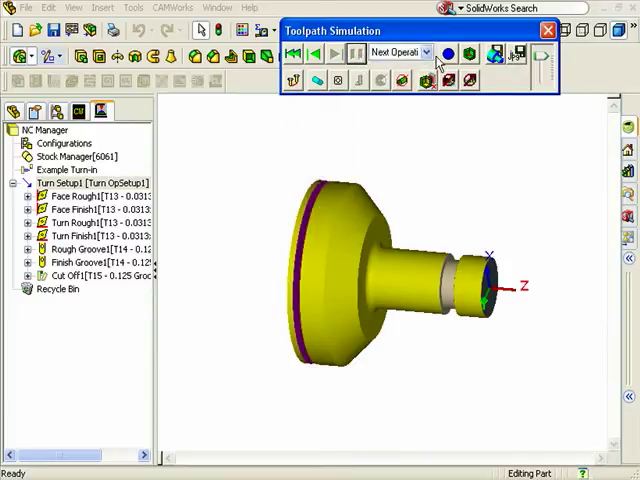
mouse_move(447, 78)
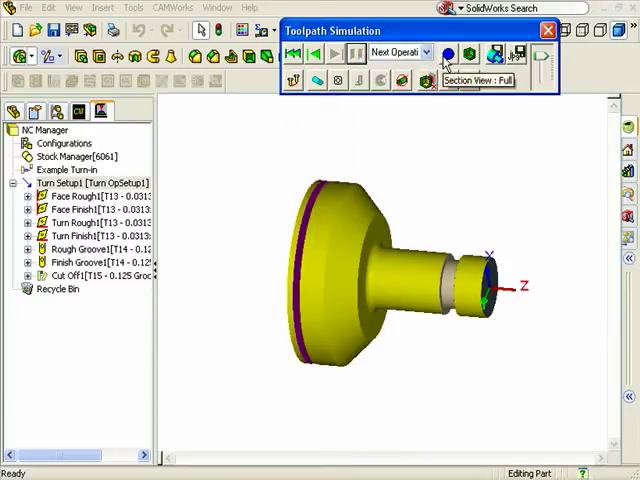
left_click(443, 54)
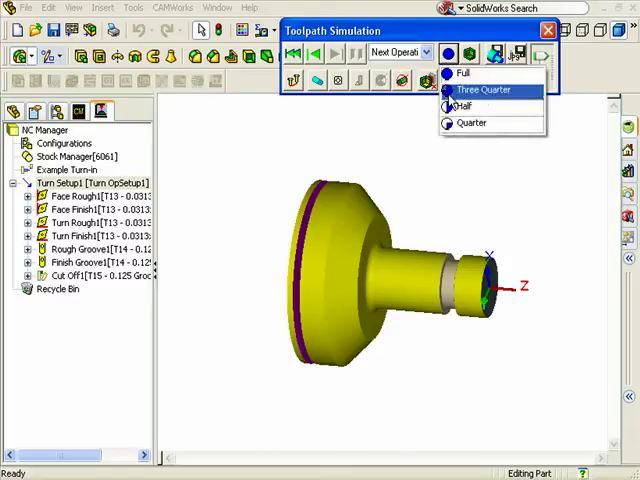
left_click(483, 90)
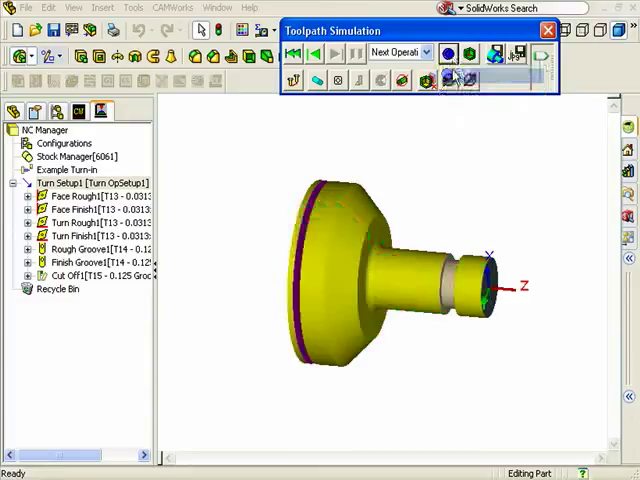
mouse_move(470, 55)
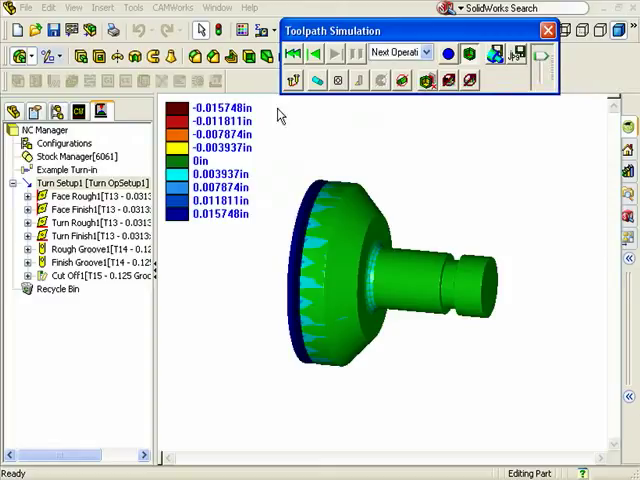
mouse_move(475, 65)
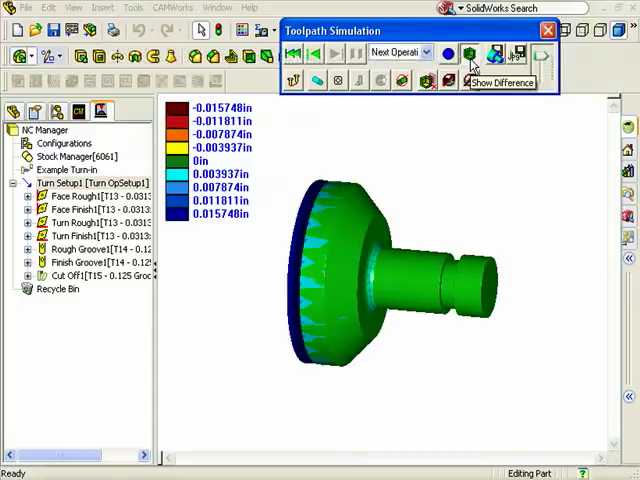
left_click(469, 55)
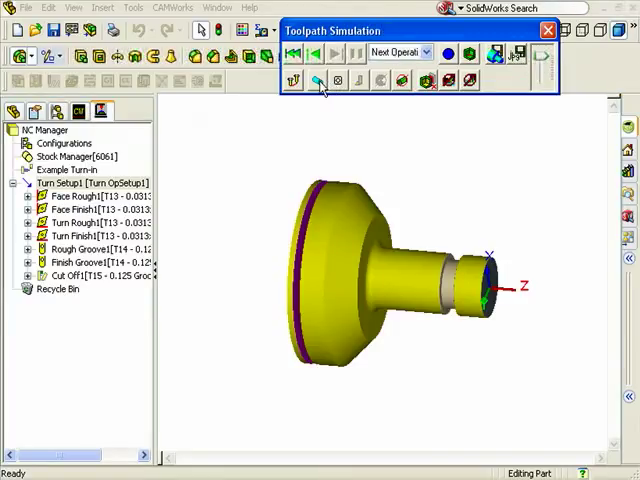
mouse_move(315, 82)
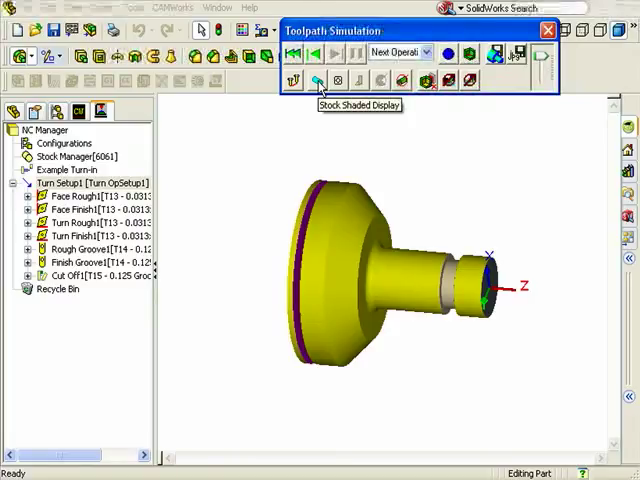
mouse_move(336, 80)
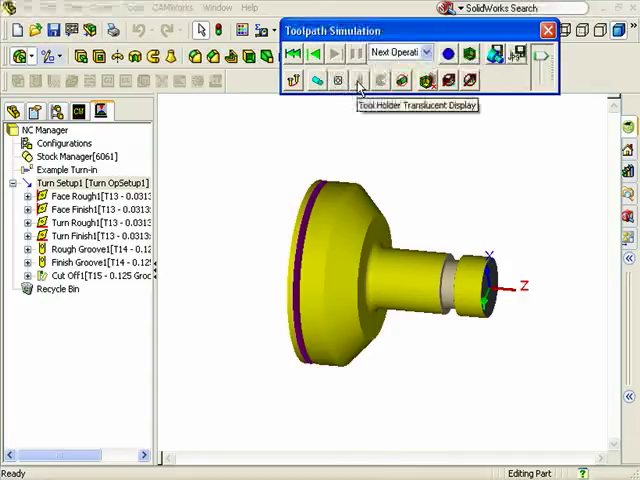
mouse_move(399, 80)
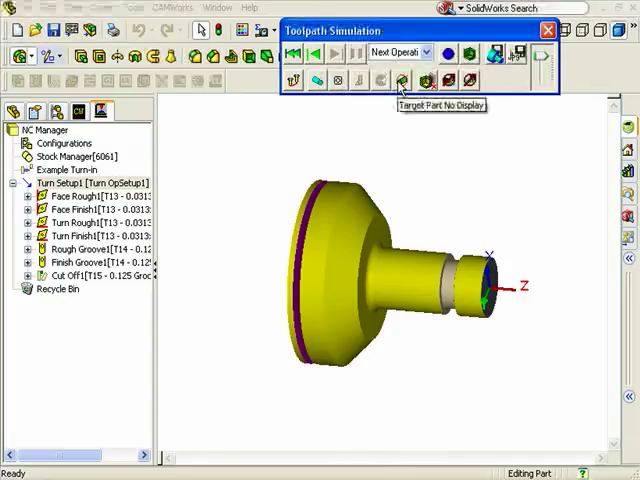
Open the simulation's display mode choices for the target part
left_click(401, 80)
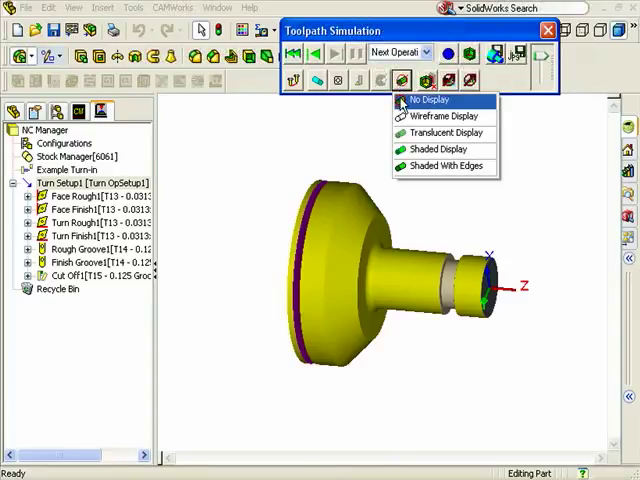
mouse_move(430, 116)
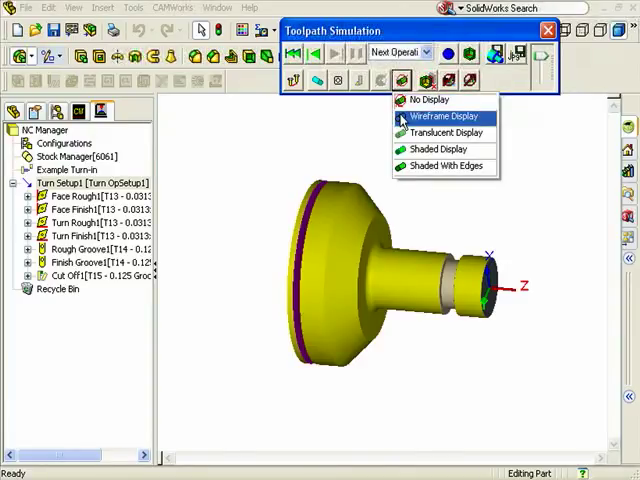
mouse_move(445, 133)
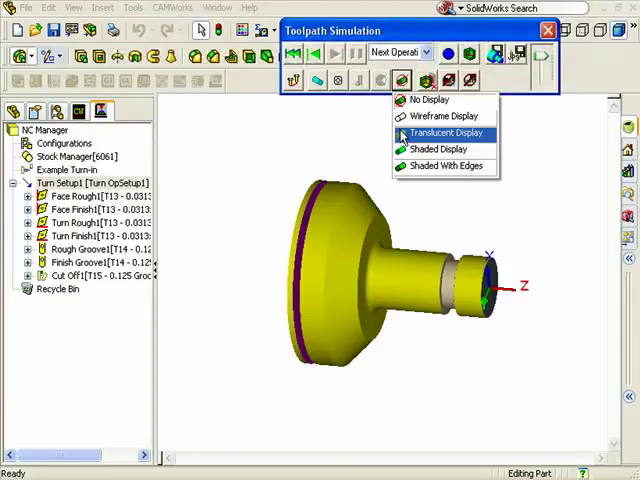
mouse_move(405, 135)
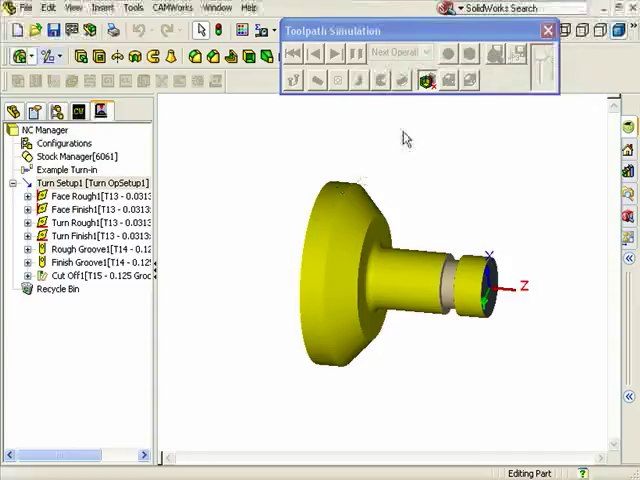
mouse_move(427, 80)
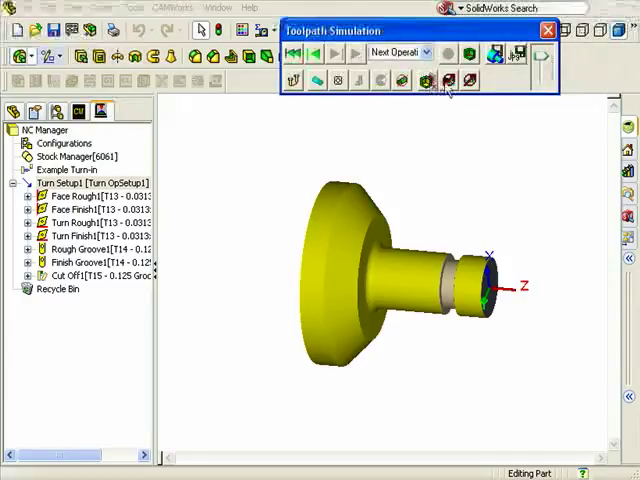
mouse_move(448, 82)
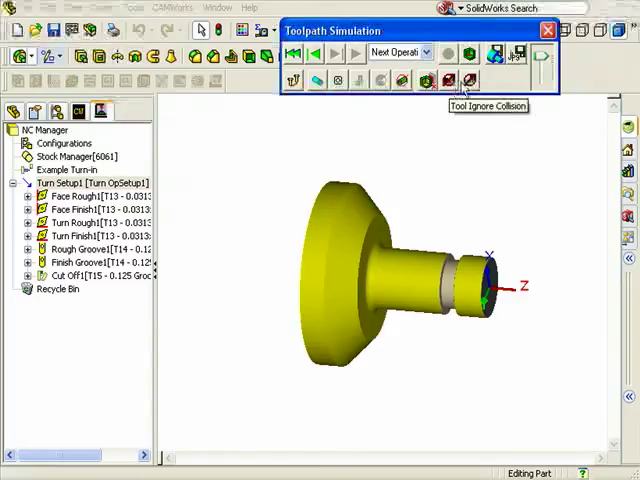
Choose a Tool Collision handling option and close the toolpath simulation
left_click(470, 80)
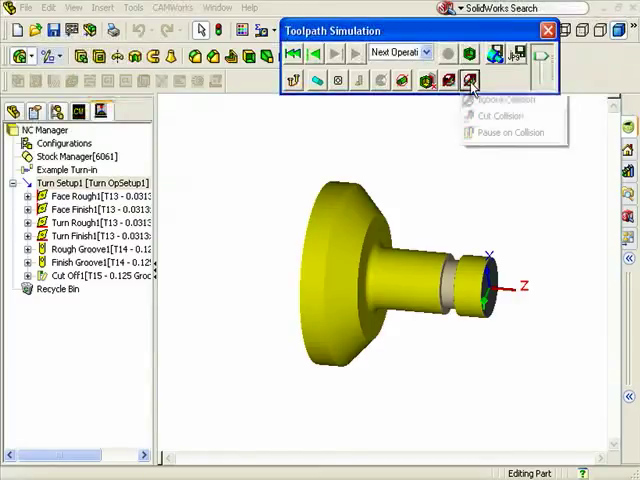
left_click(471, 81)
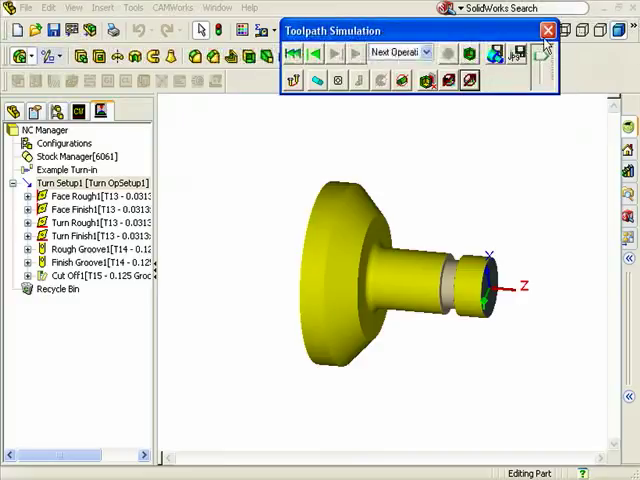
left_click(548, 30)
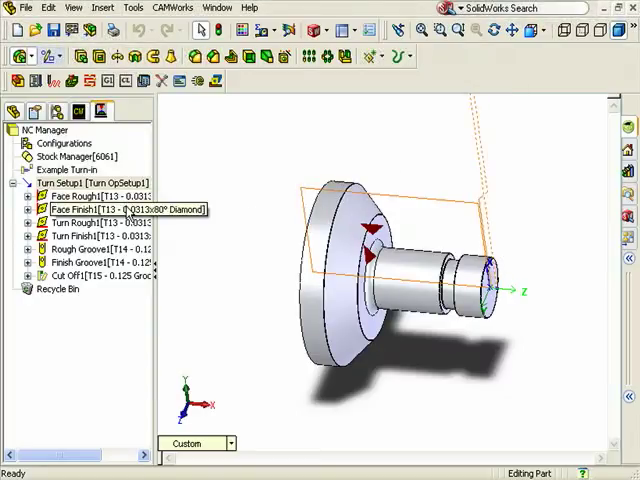
Preview the Face Finish1 and Turn Rough1 toolpaths, then open Turn Setup1's actions
left_click(95, 221)
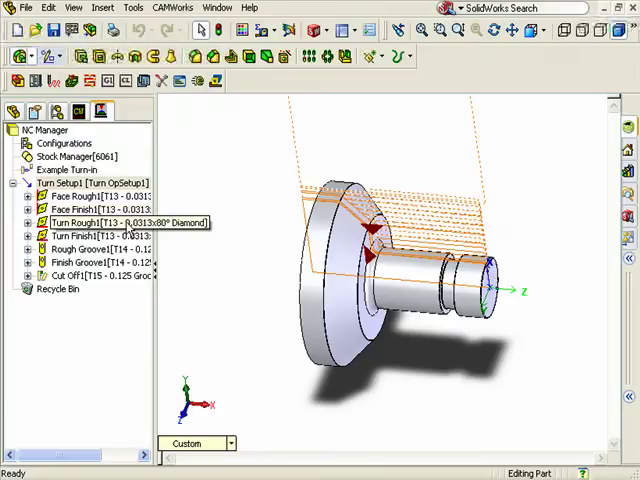
left_click(90, 235)
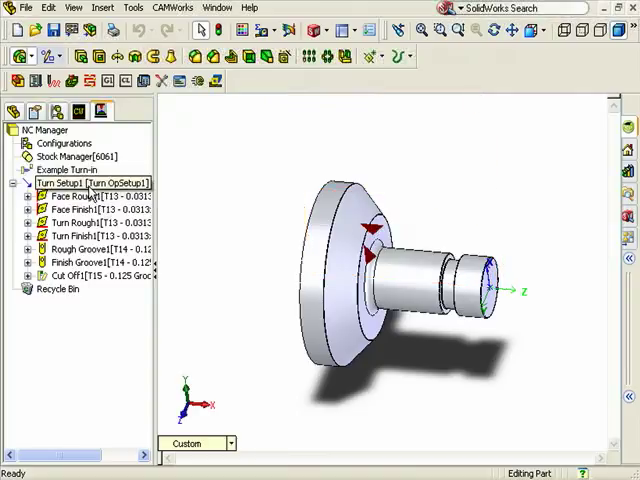
right_click(85, 183)
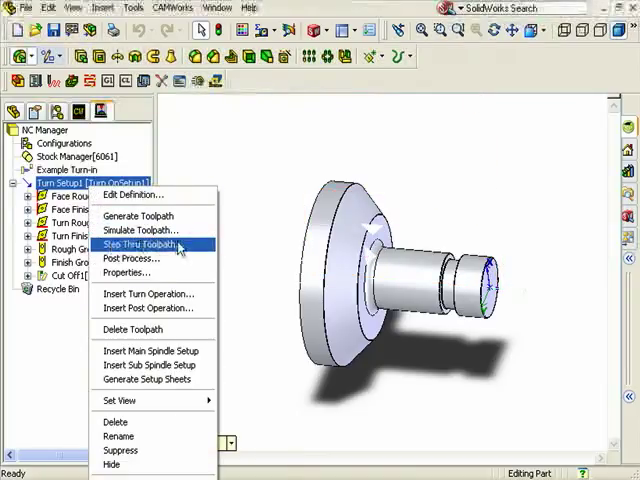
Open Step Thru Toolpath and advance eight moves through the turning toolpath
left_click(138, 246)
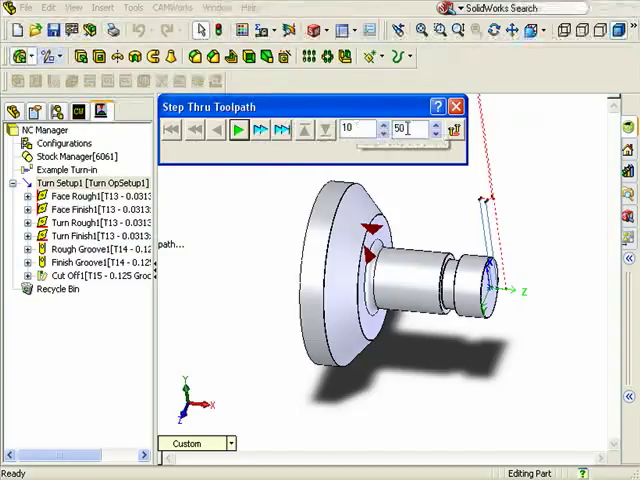
mouse_move(407, 128)
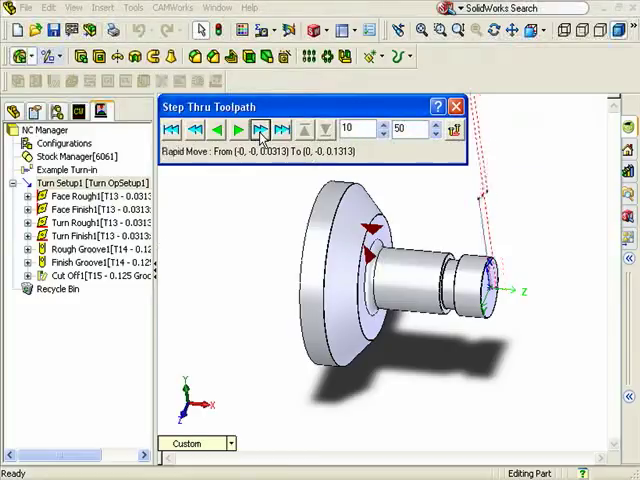
left_click(239, 129)
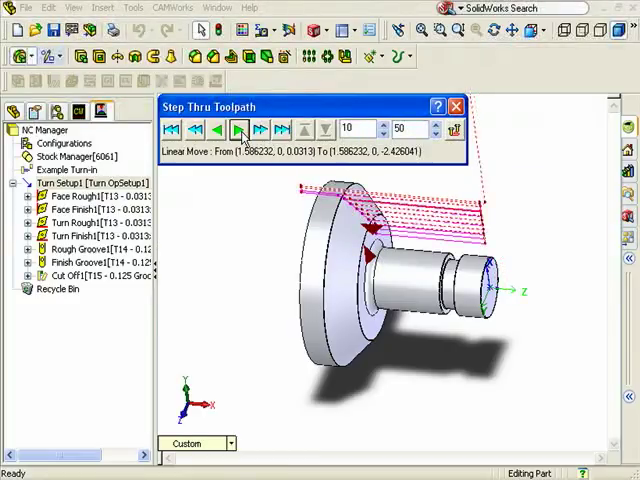
left_click(240, 129)
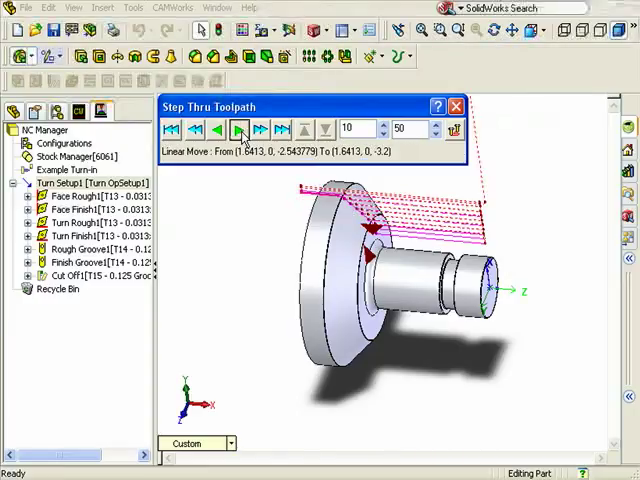
left_click(239, 129)
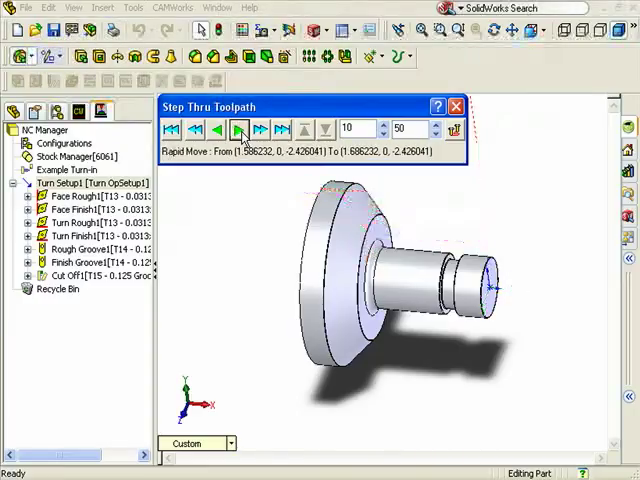
left_click(239, 129)
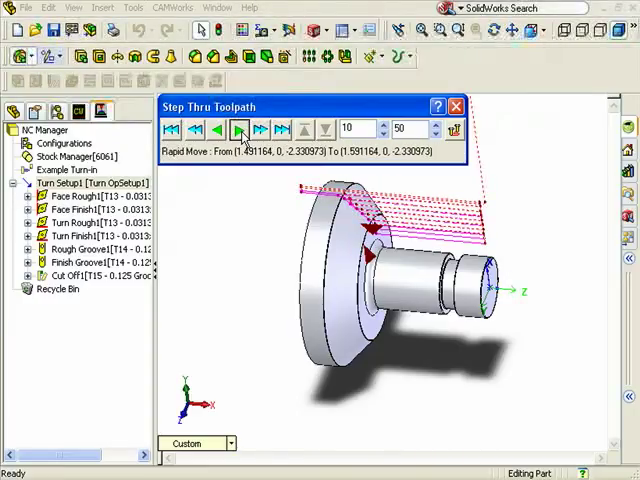
left_click(238, 129)
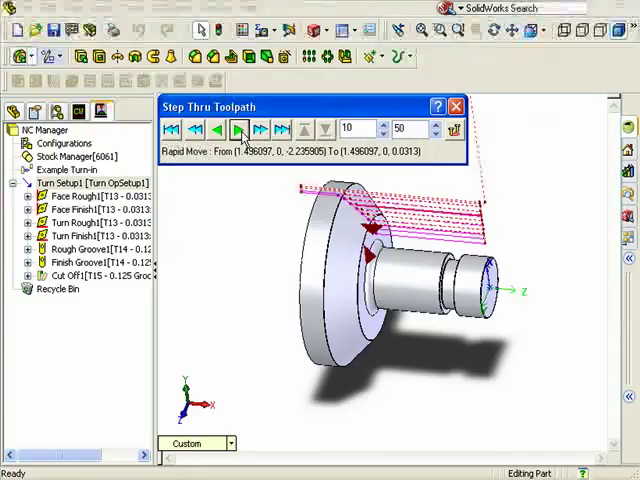
left_click(238, 129)
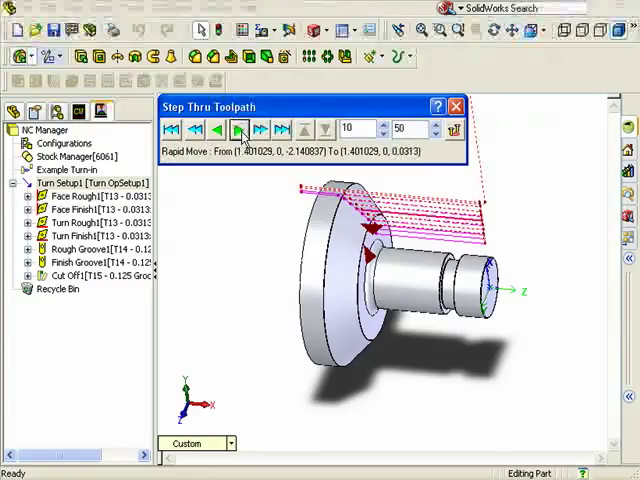
left_click(238, 129)
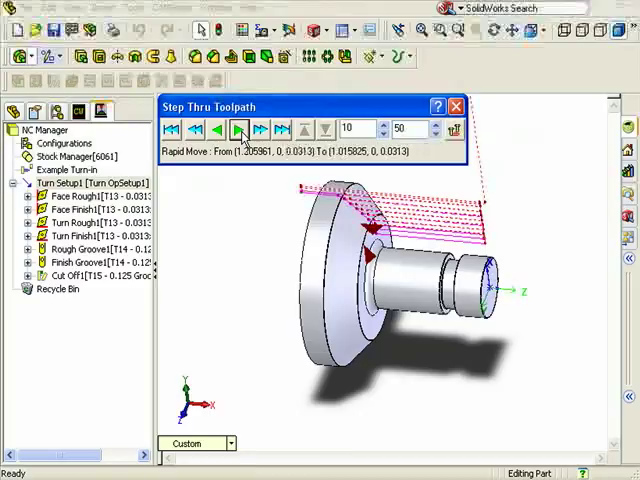
left_click(238, 129)
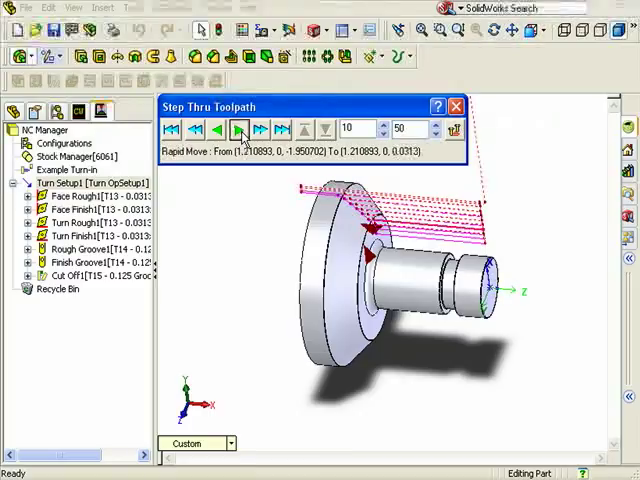